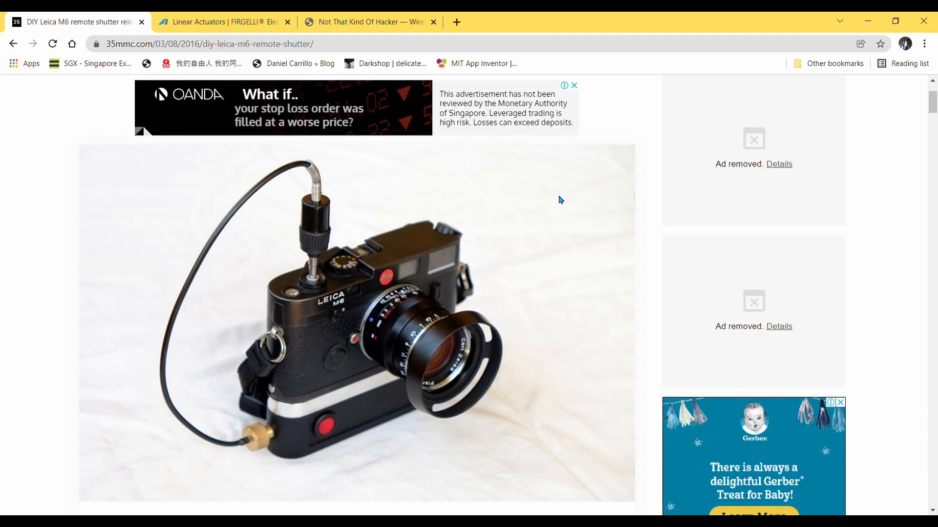
# - Scroll through the archived Fuji X100 wireless remote article and the Wireless Mechanical Shutter Release project
pyautogui.scroll(-3)
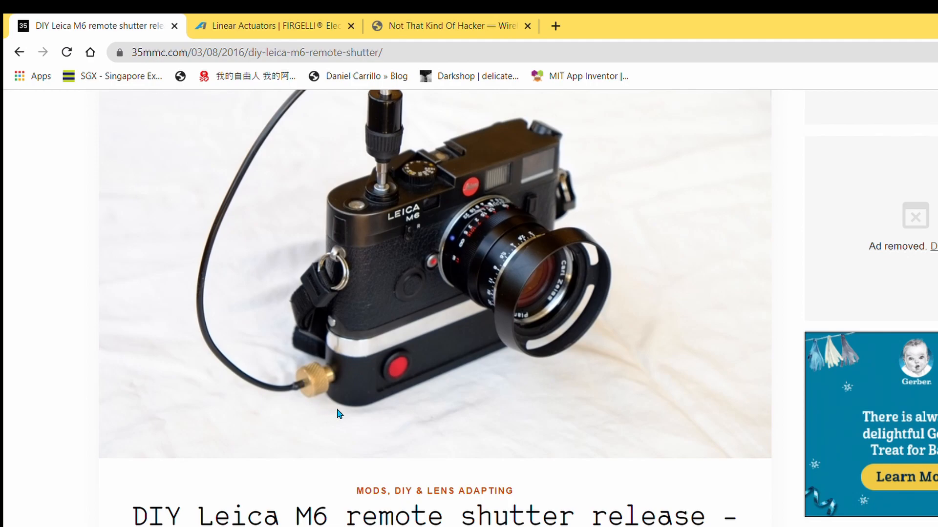
pyautogui.moveTo(345, 356)
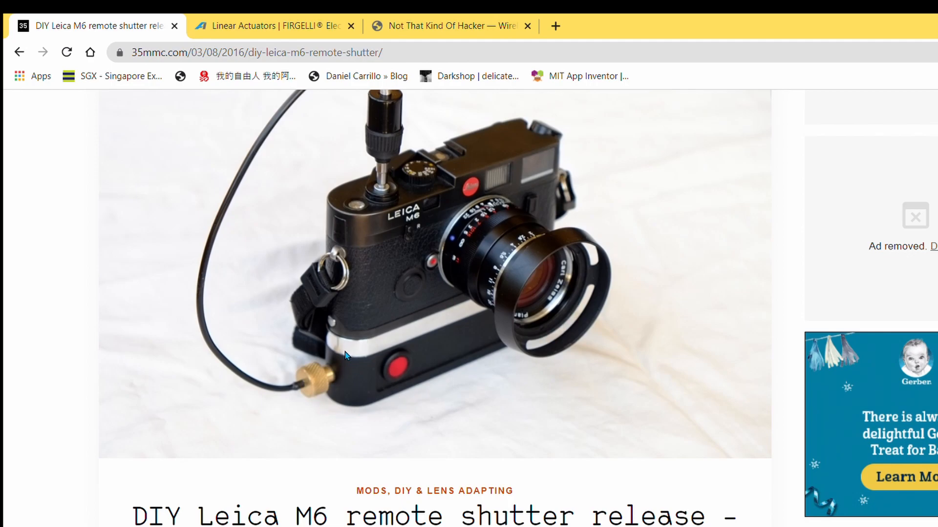
pyautogui.moveTo(355, 316)
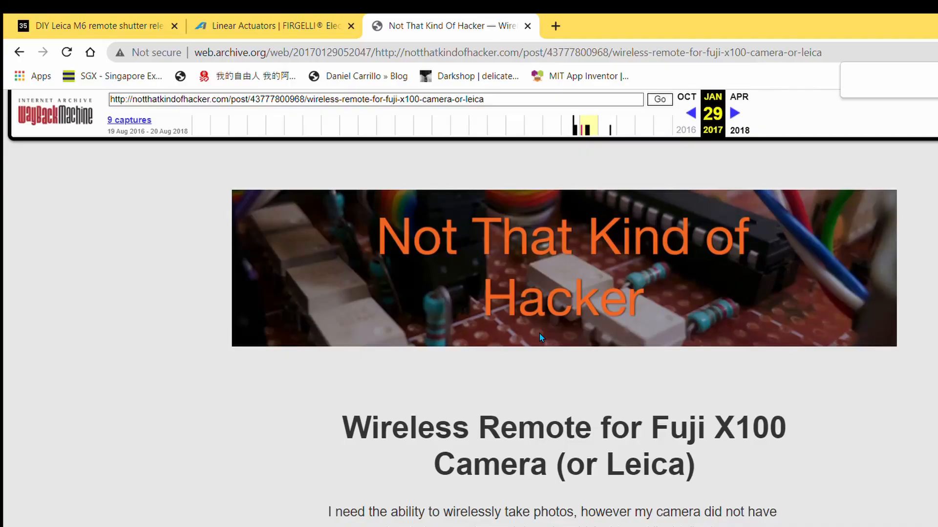
pyautogui.scroll(-3)
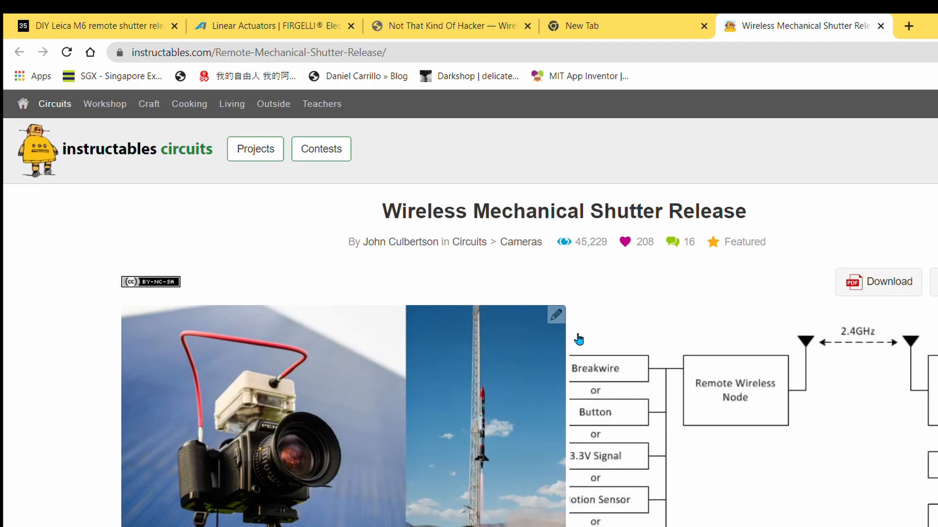
pyautogui.moveTo(511, 204)
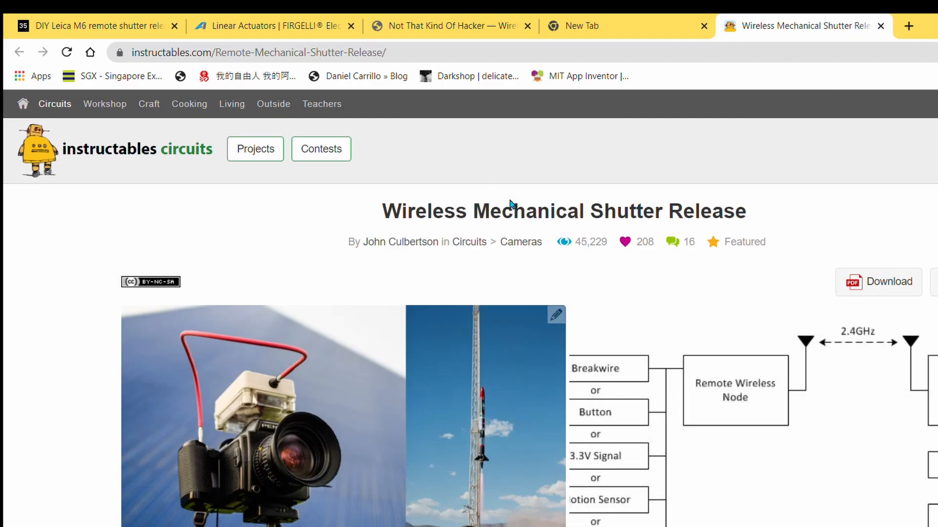
pyautogui.scroll(-3)
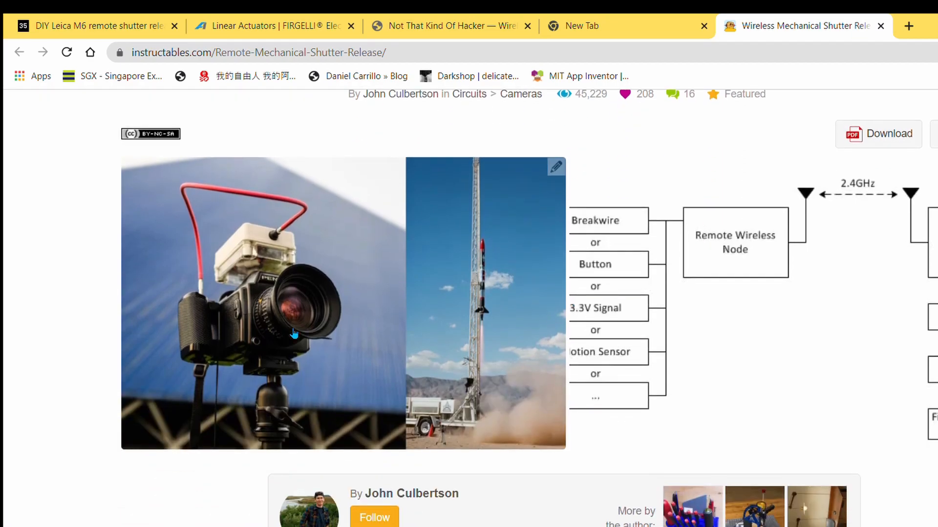
pyautogui.moveTo(331, 263)
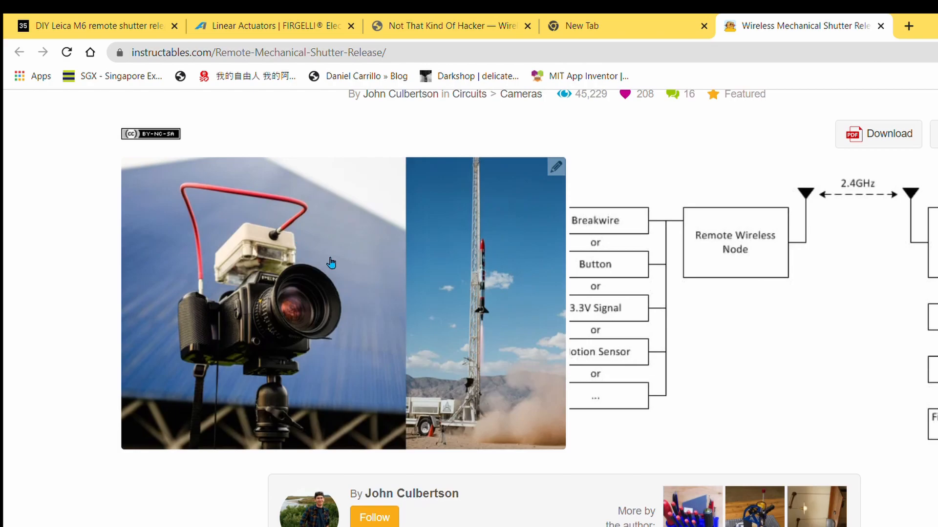
pyautogui.moveTo(509, 310)
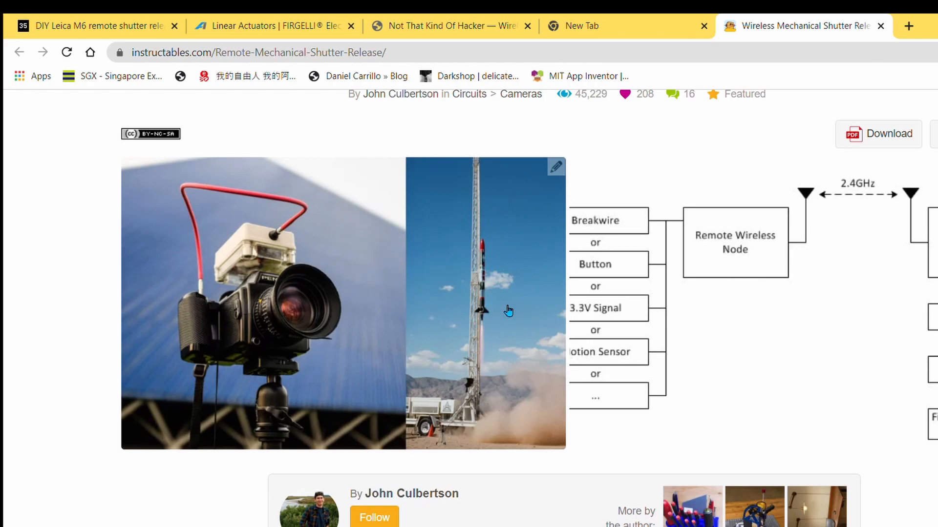
pyautogui.moveTo(523, 312)
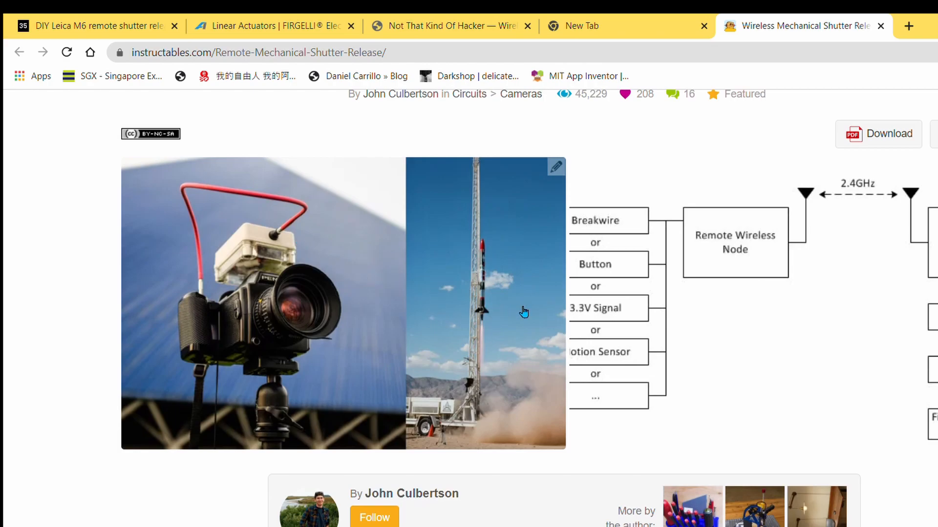
pyautogui.moveTo(519, 325)
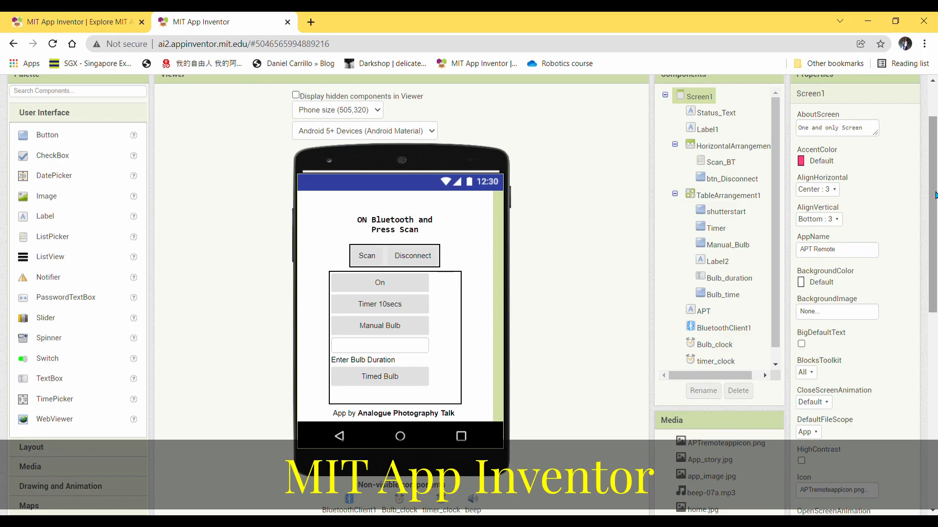
pyautogui.moveTo(930, 186)
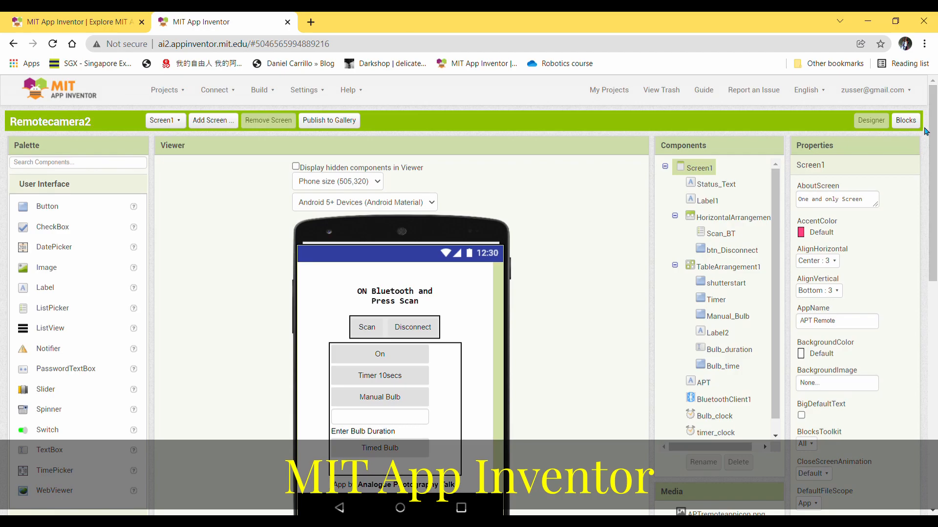
# - Open Screen1's Blocks editor to view the global counter variables and startup code
pyautogui.click(906, 120)
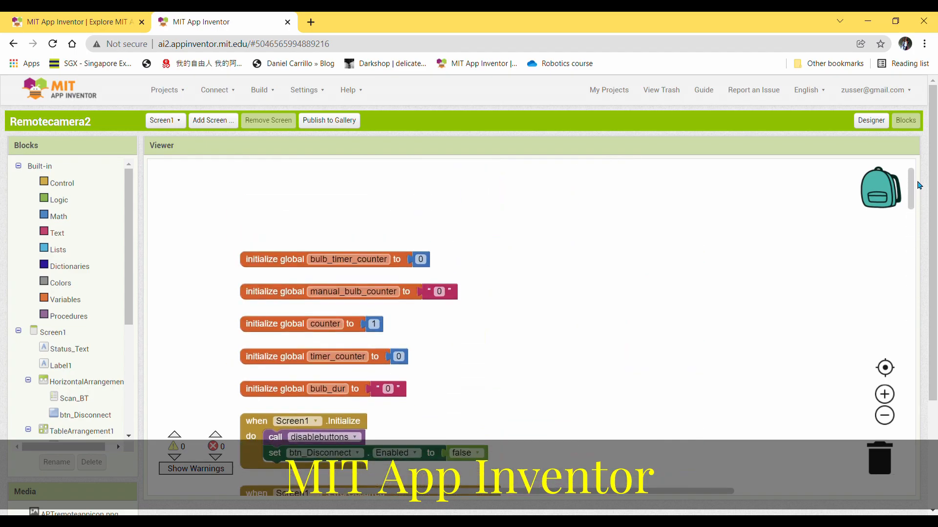
pyautogui.scroll(-3)
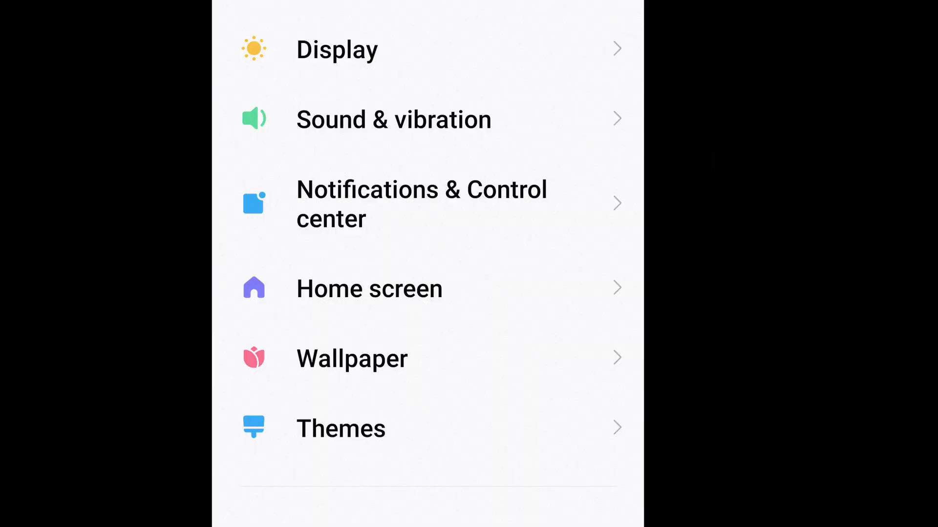
# - Tap APTRemote under Rarely used devices in Bluetooth settings and confirm Pair
pyautogui.scroll(-3)
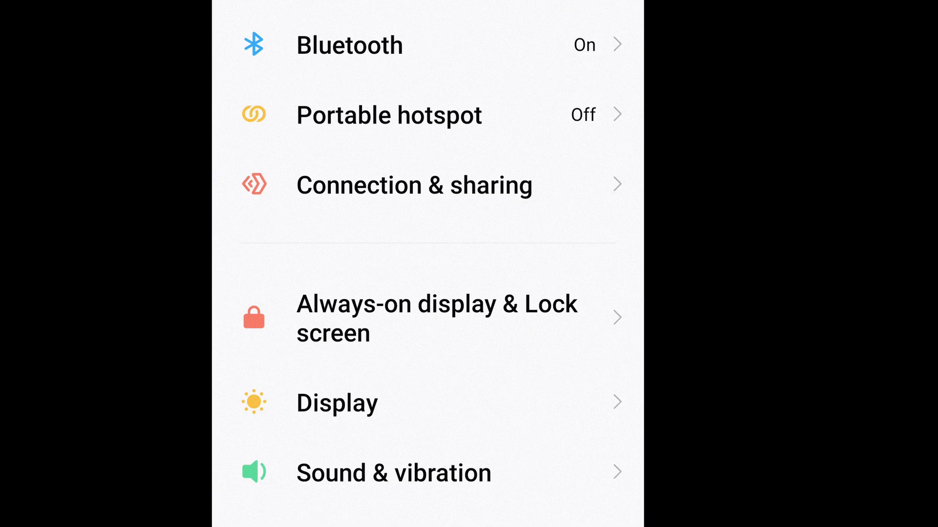
pyautogui.click(349, 45)
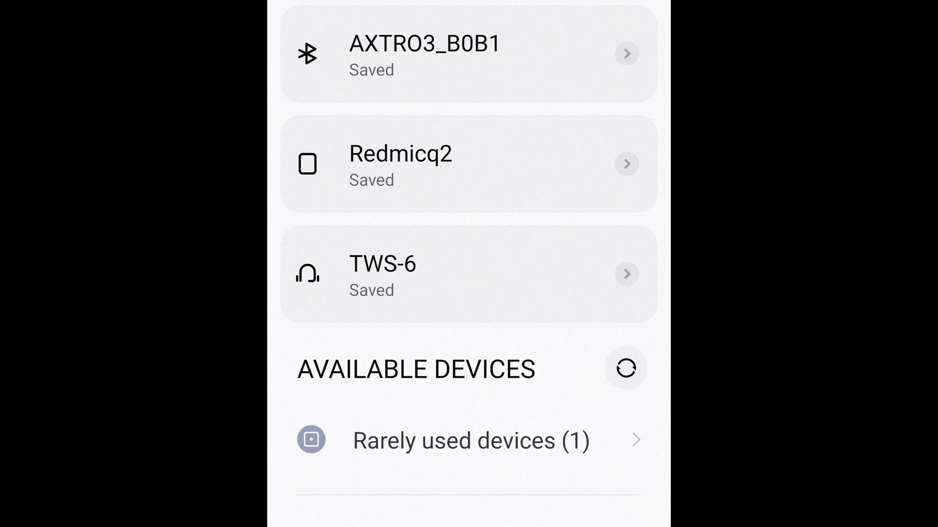
pyautogui.click(471, 441)
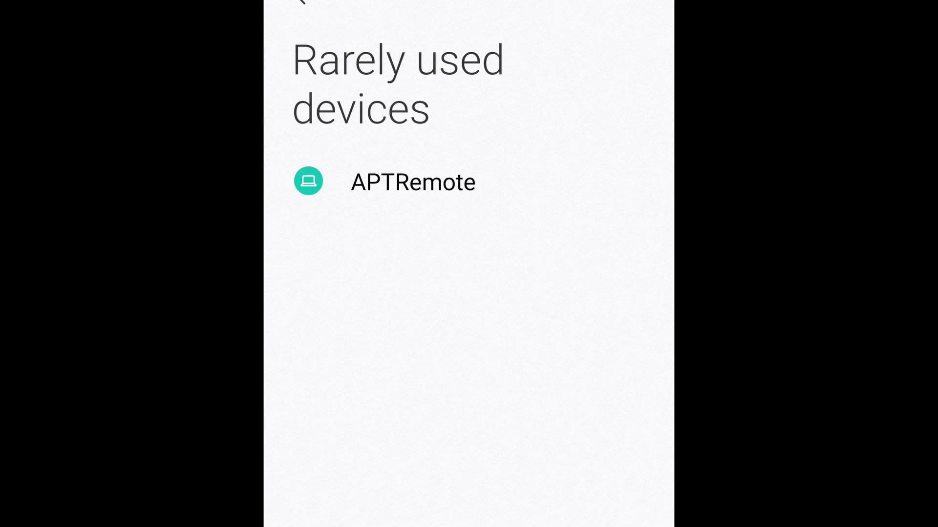
pyautogui.click(412, 182)
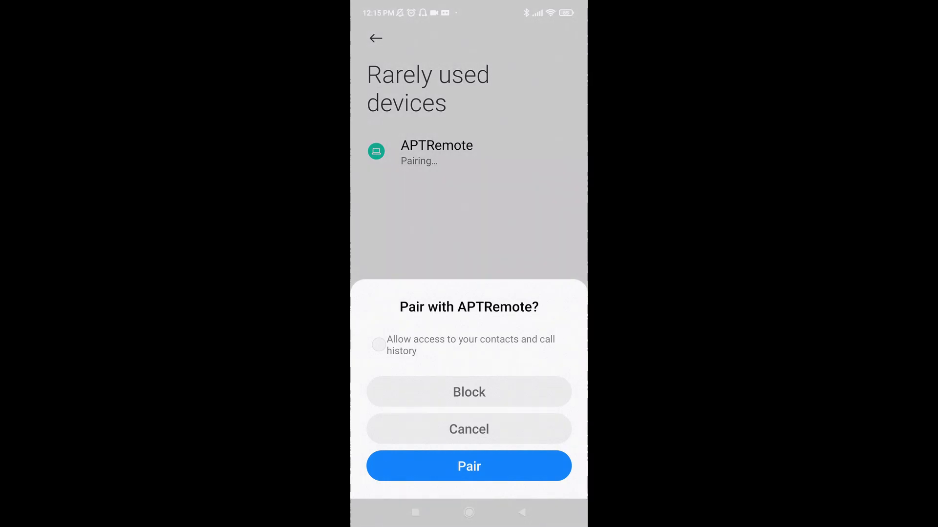
pyautogui.click(469, 466)
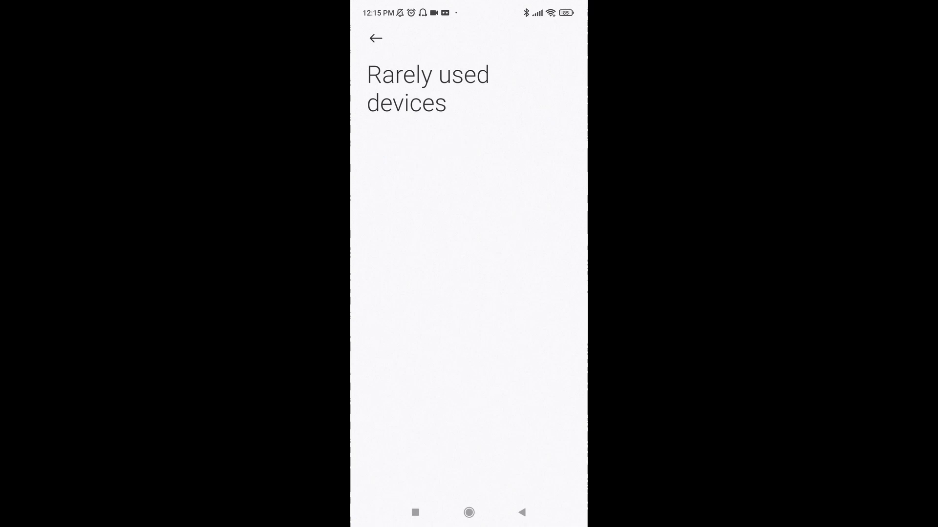
pyautogui.click(375, 38)
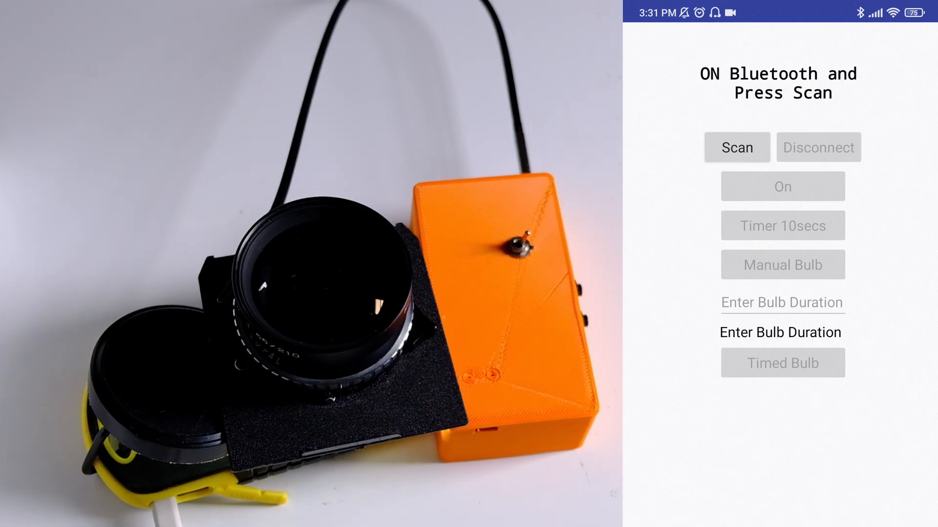
# - Scan for Bluetooth devices and connect to the APTRemote unit
pyautogui.click(736, 147)
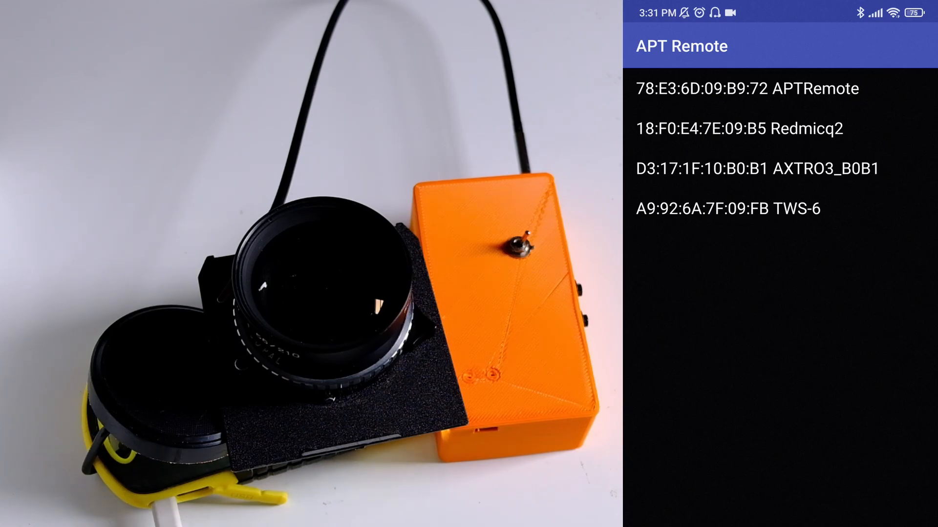
pyautogui.click(741, 88)
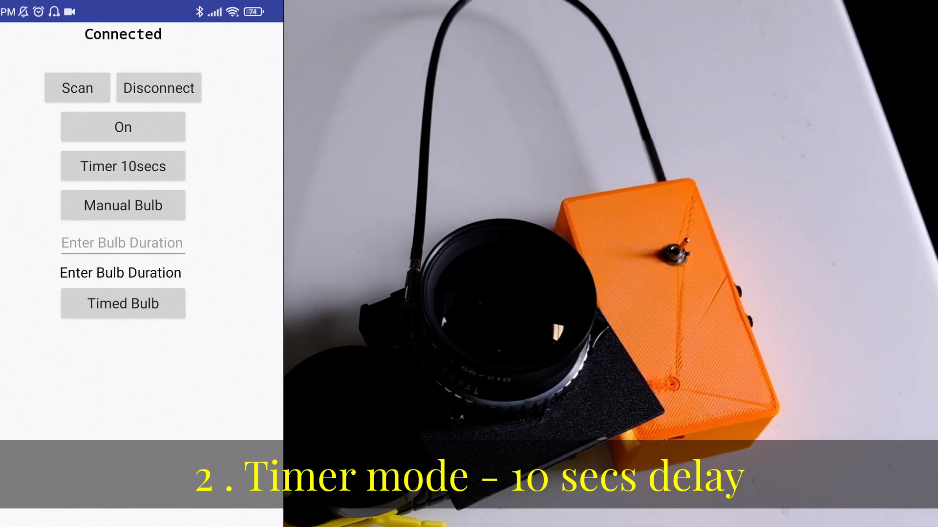
# - Trigger Timer 10secs to fire the shutter after a ten-second delay
pyautogui.click(123, 166)
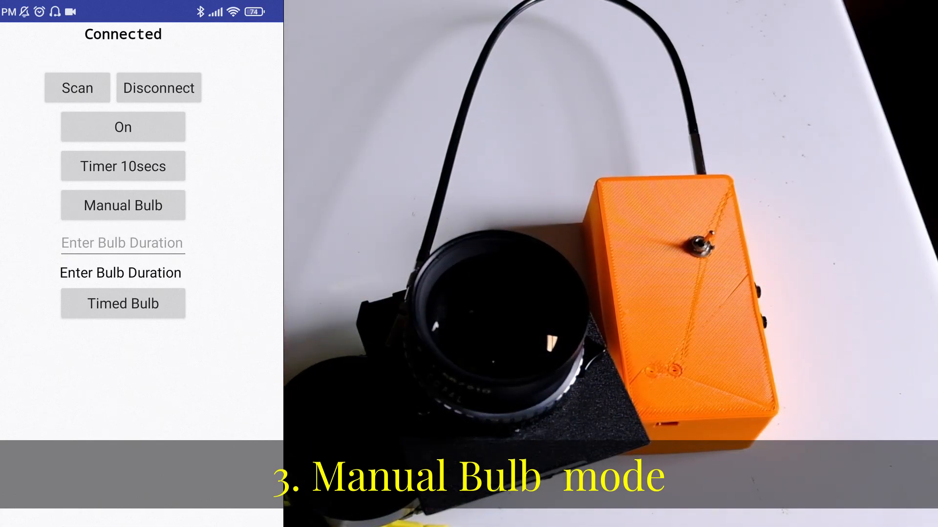
# - Use Manual Bulb to open the lens shutter, then close it to end the exposure
pyautogui.click(123, 205)
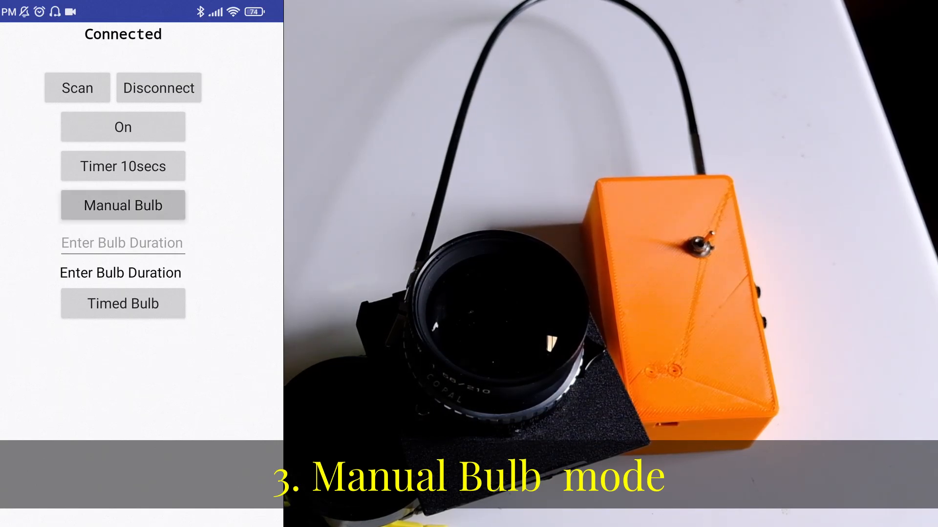
pyautogui.click(123, 205)
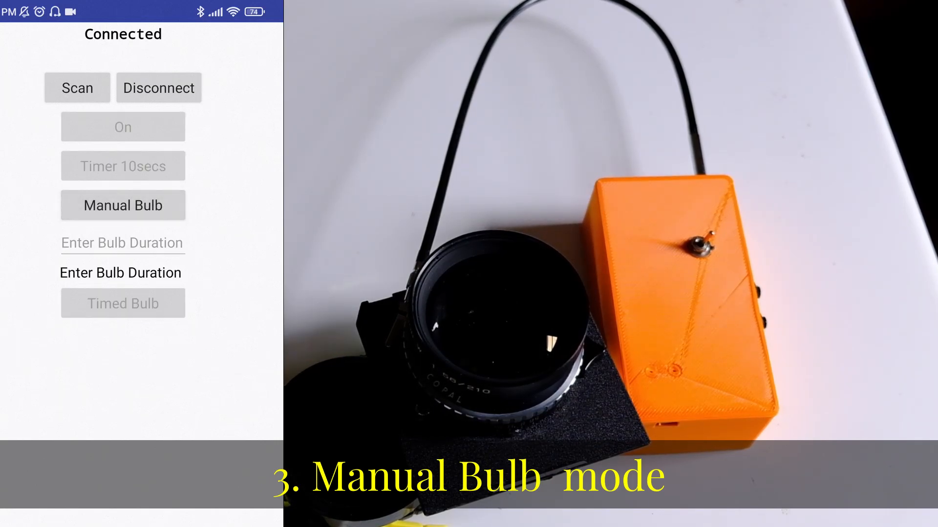
pyautogui.click(122, 205)
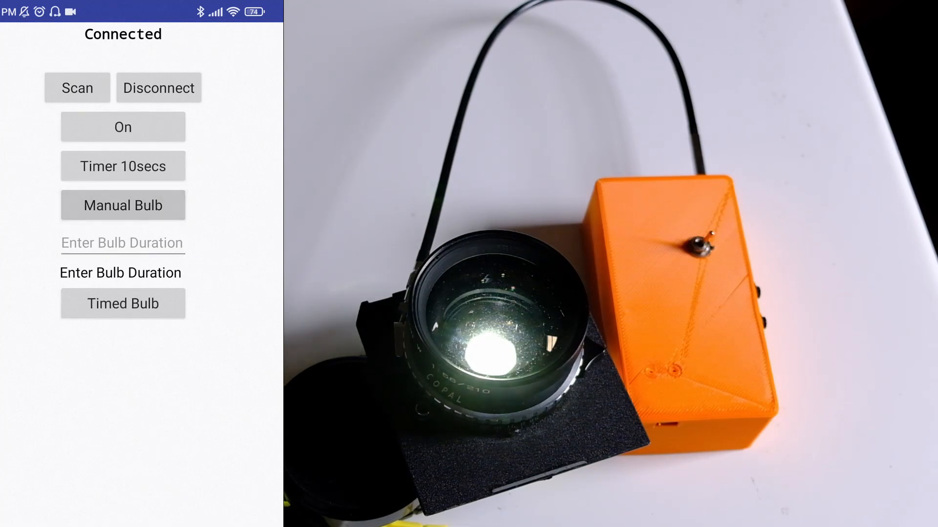
pyautogui.click(123, 206)
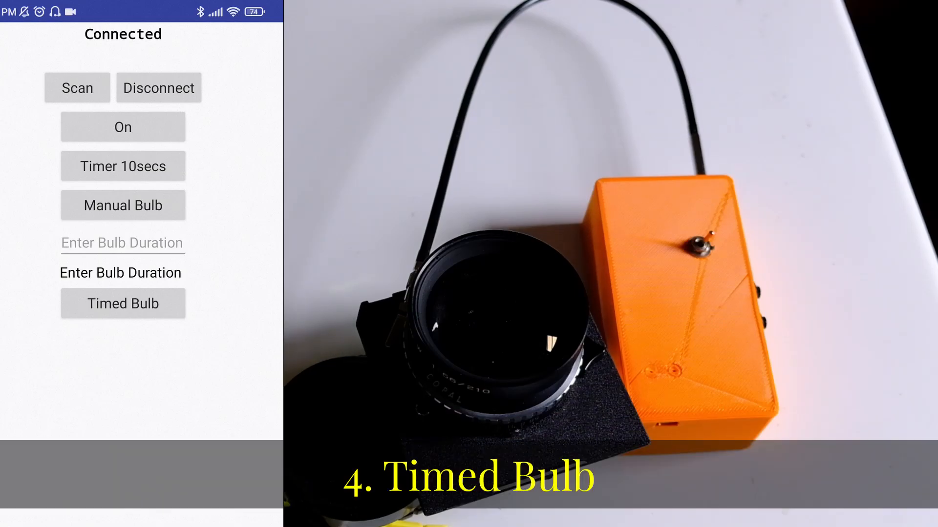
# - Enter a bulb duration of 15 and start the Timed Bulb exposure
pyautogui.click(123, 242)
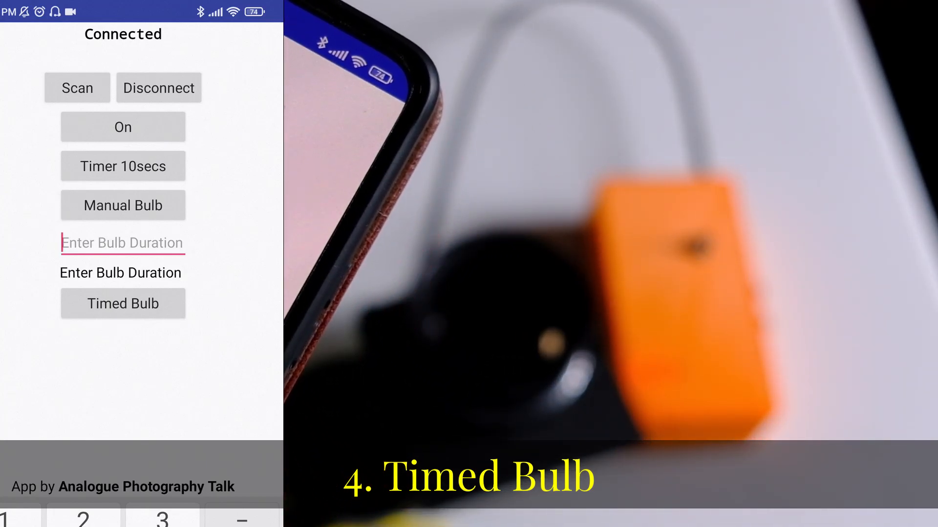
pyautogui.write('15')
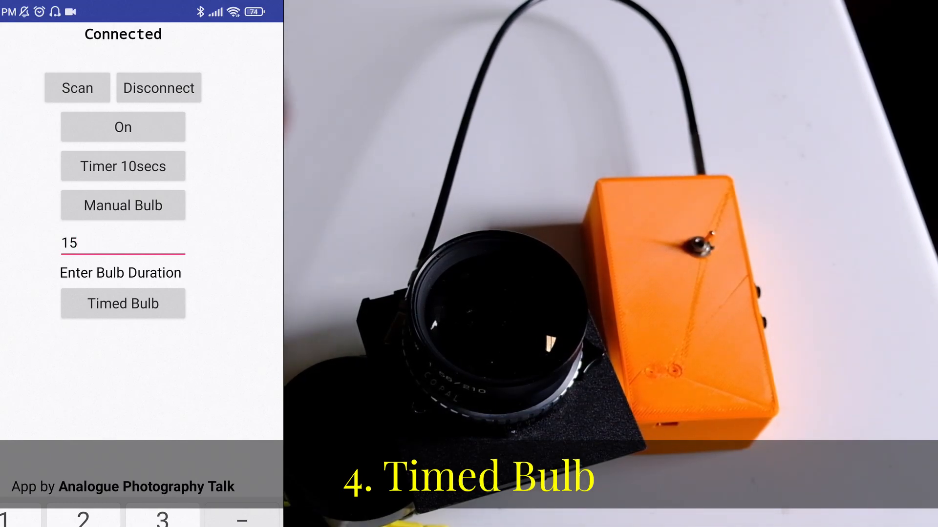
pyautogui.click(122, 303)
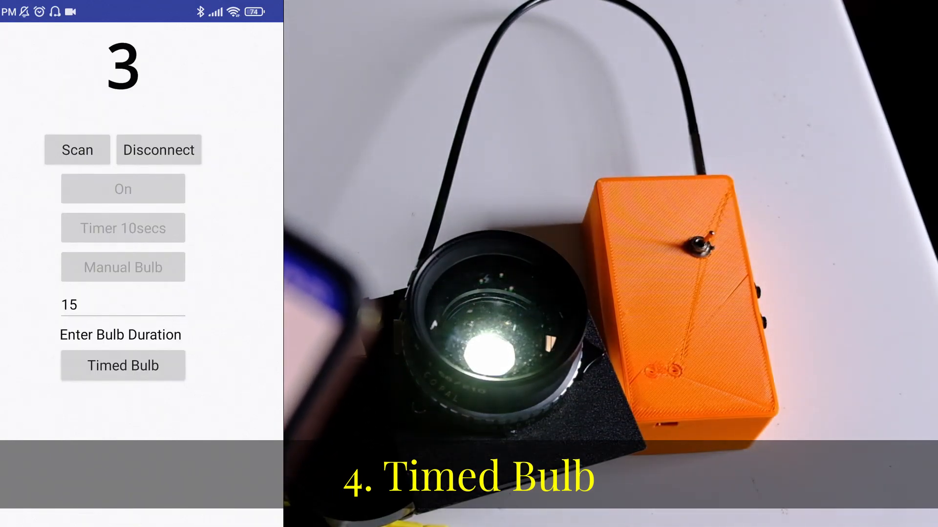
pyautogui.click(123, 365)
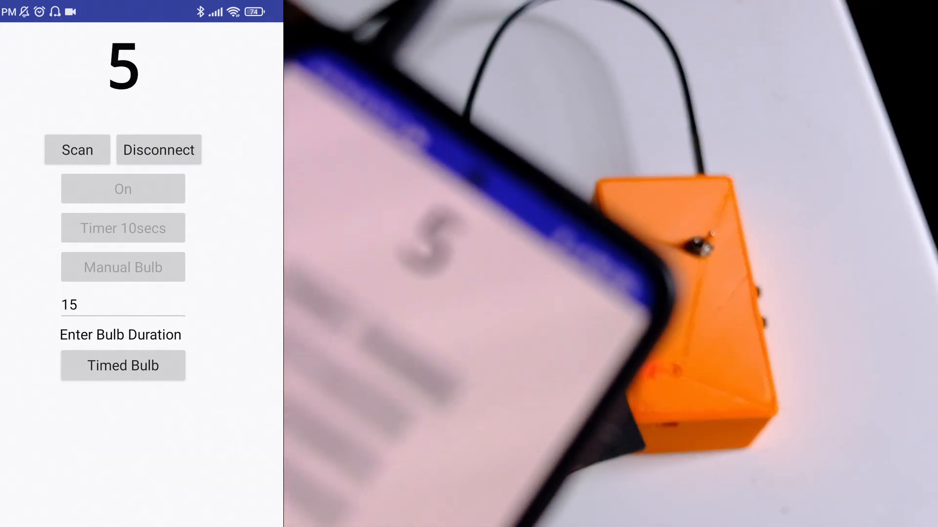